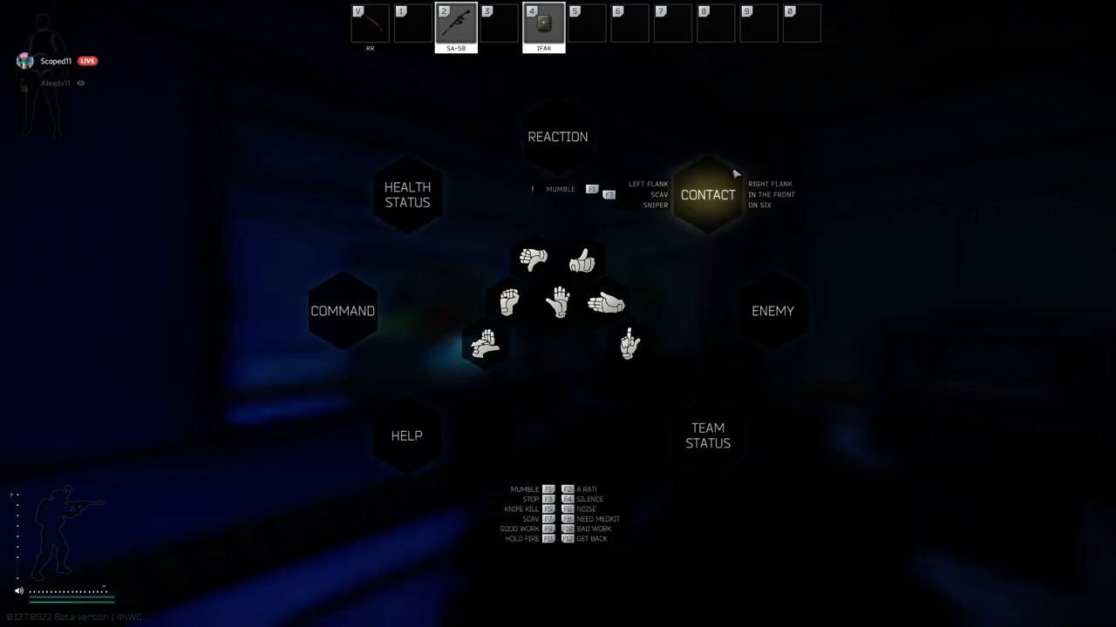
pyautogui.moveTo(408, 390)
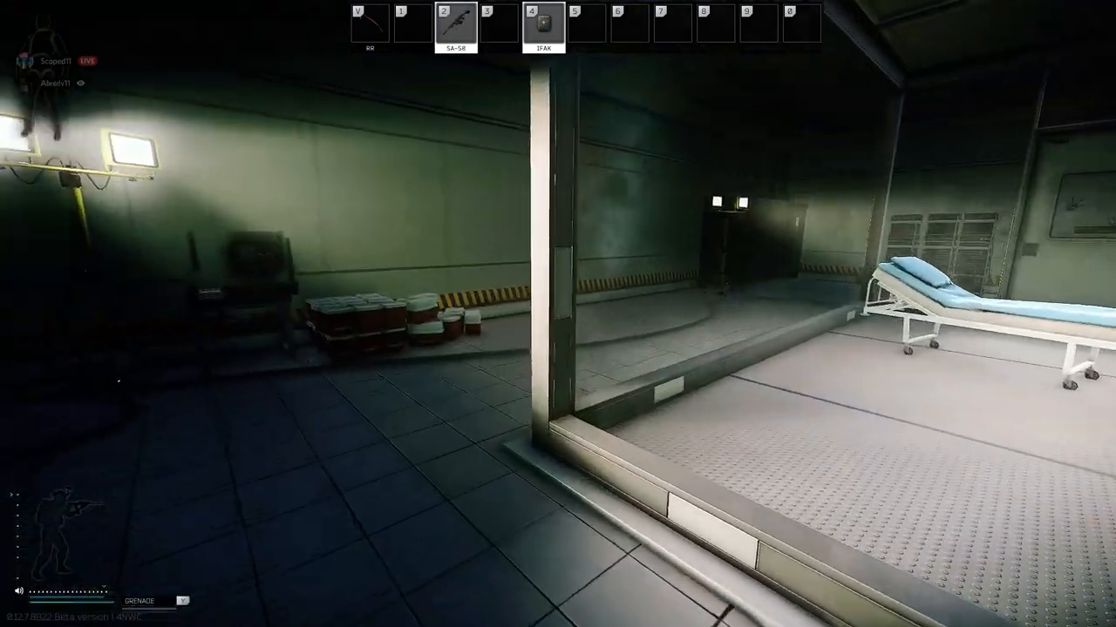
pyautogui.moveTo(558, 314)
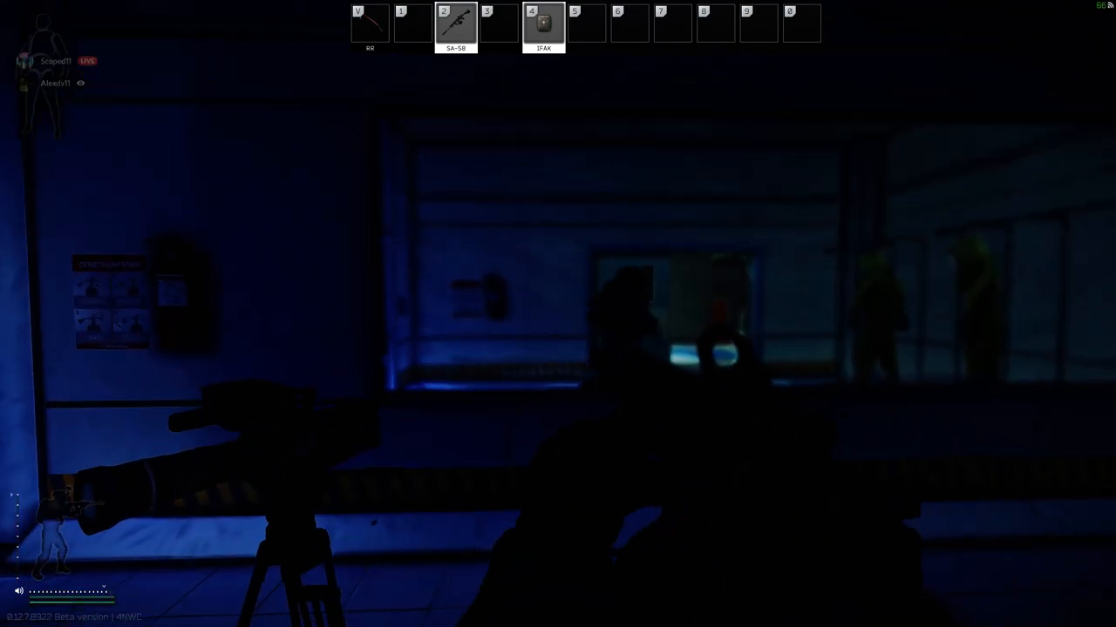
pyautogui.press('tab')
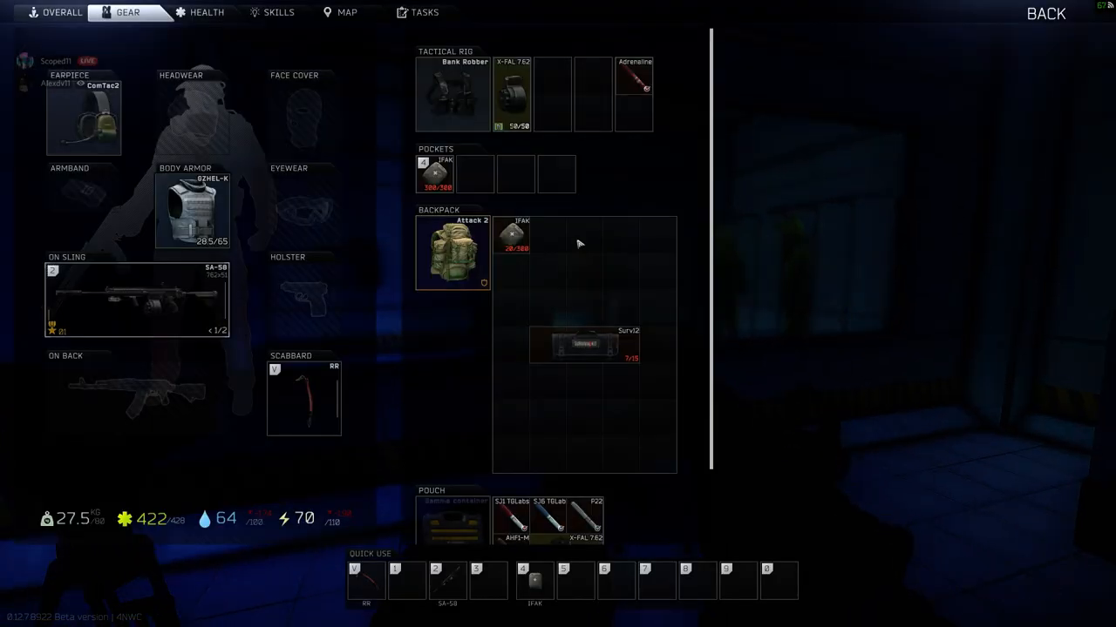
pyautogui.rightClick(514, 84)
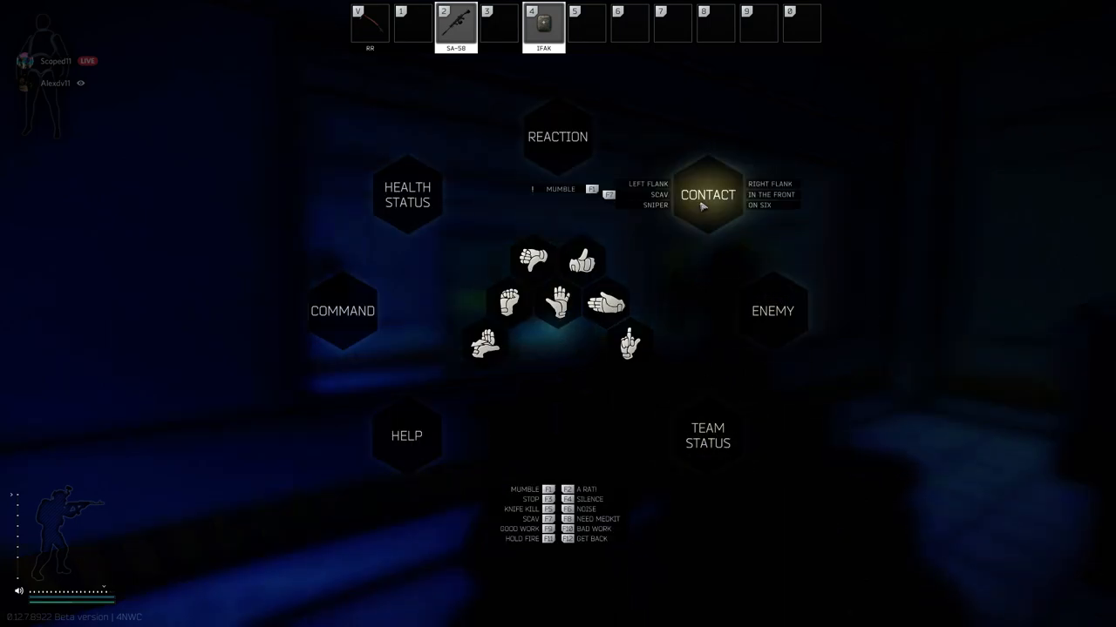
pyautogui.moveTo(404, 196)
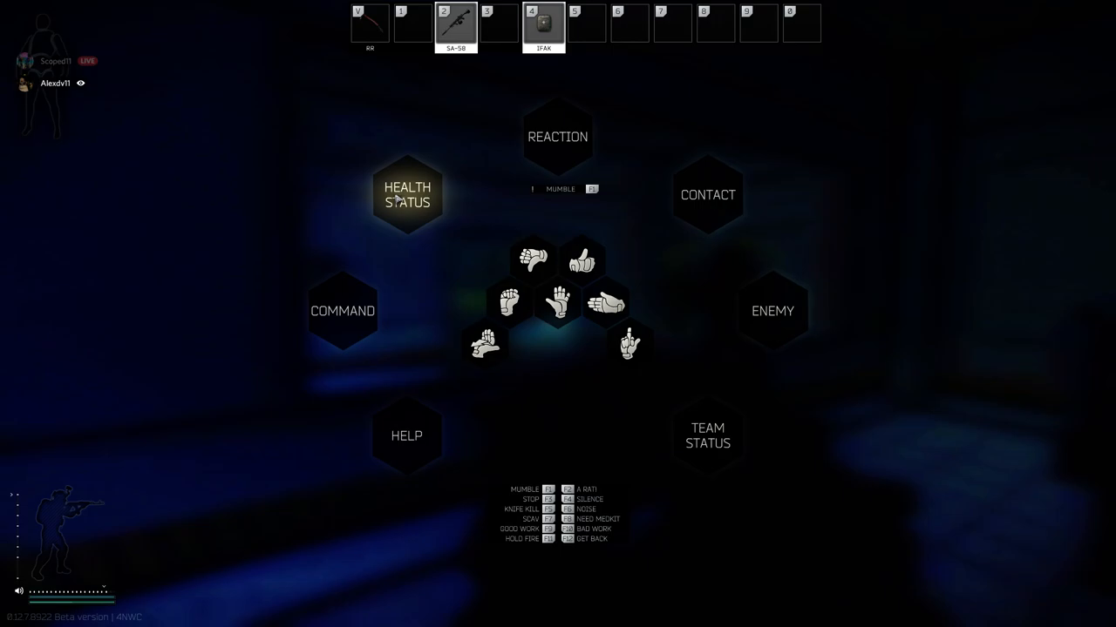